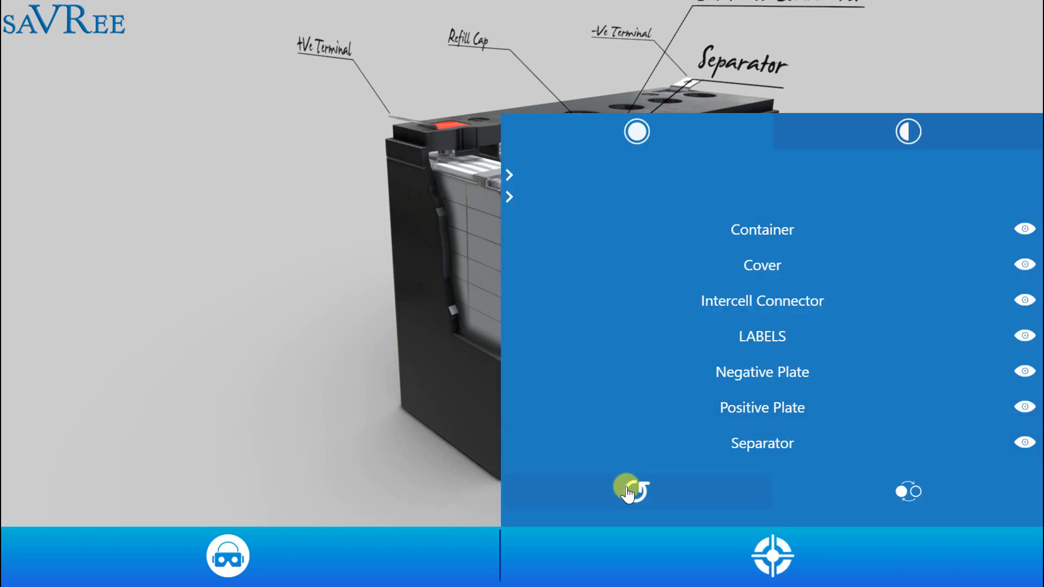
Reset the battery model to its default intact, unlabelled exterior view.
left_click(636, 491)
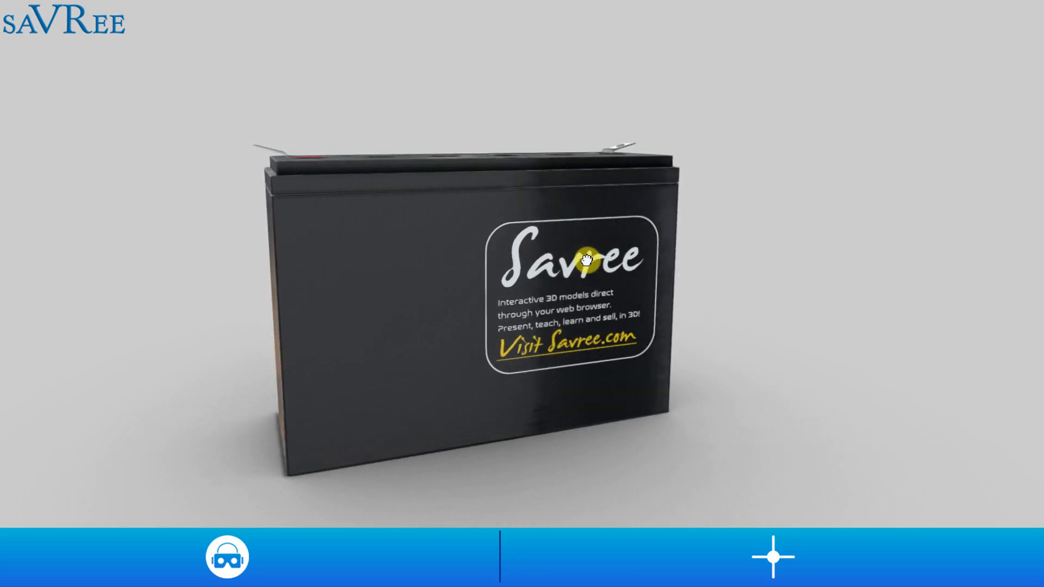
Orbit the battery around its front, top cover and rear label, ending close on the filler caps.
left_click_drag(586, 259, 489, 318)
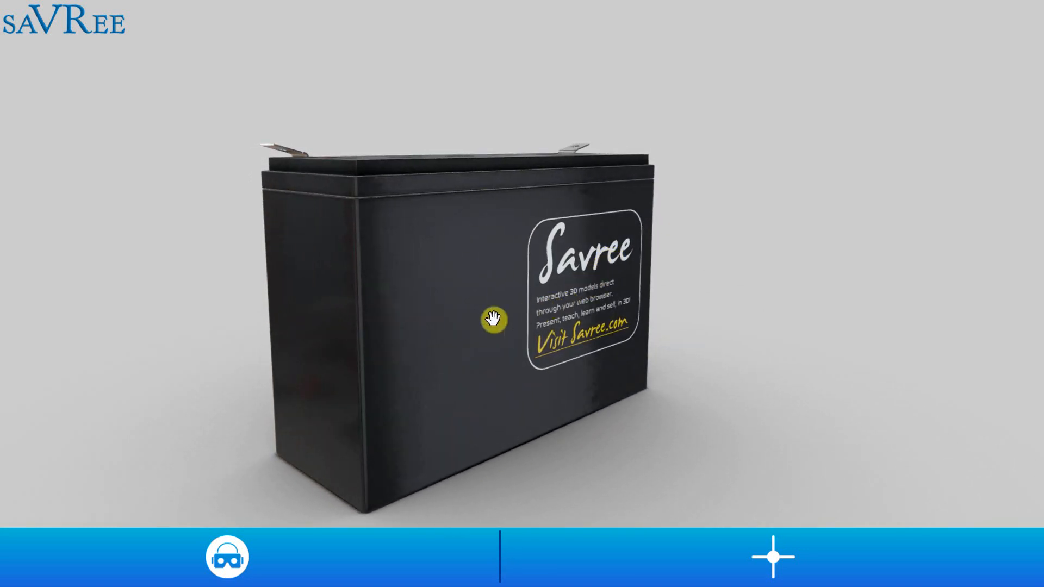
left_click_drag(492, 317, 469, 161)
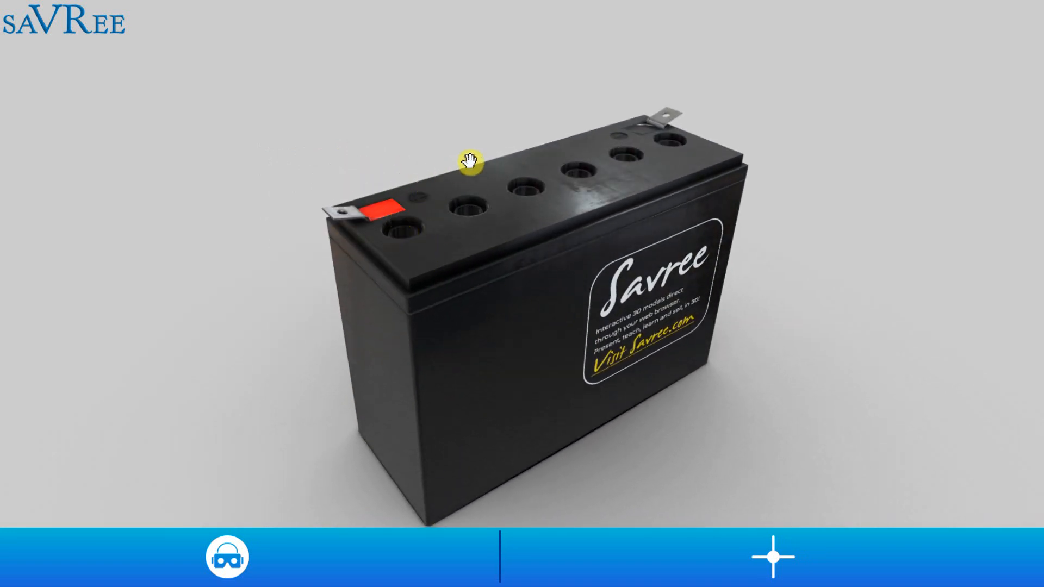
left_click_drag(471, 162, 445, 336)
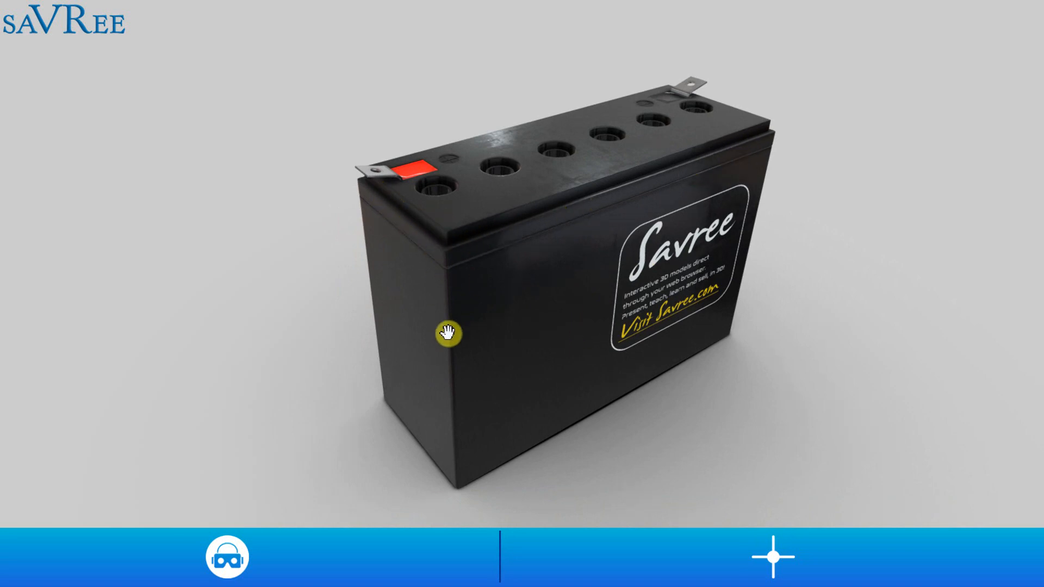
left_click_drag(448, 339, 579, 311)
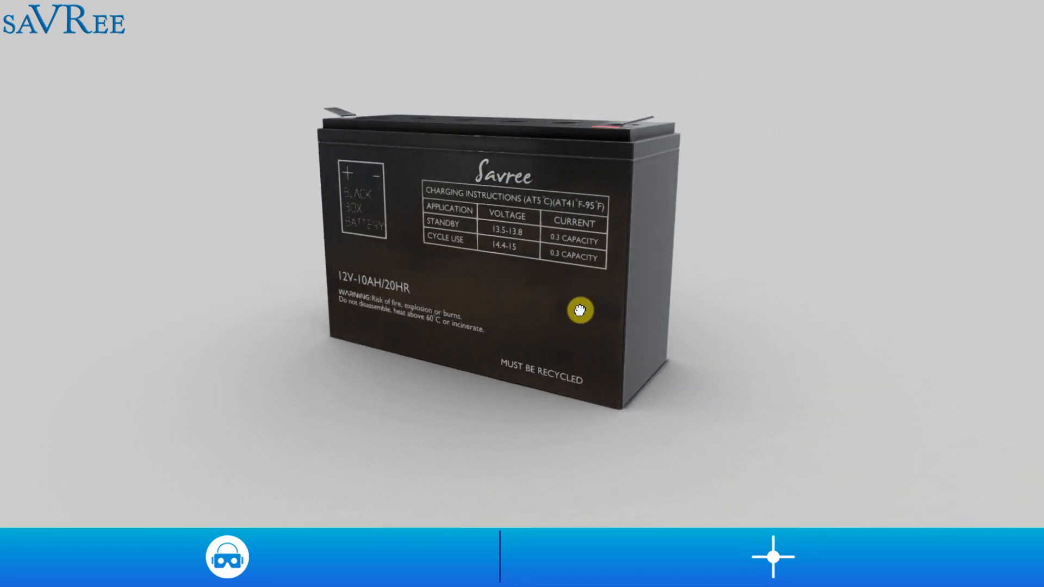
left_click_drag(580, 311, 434, 295)
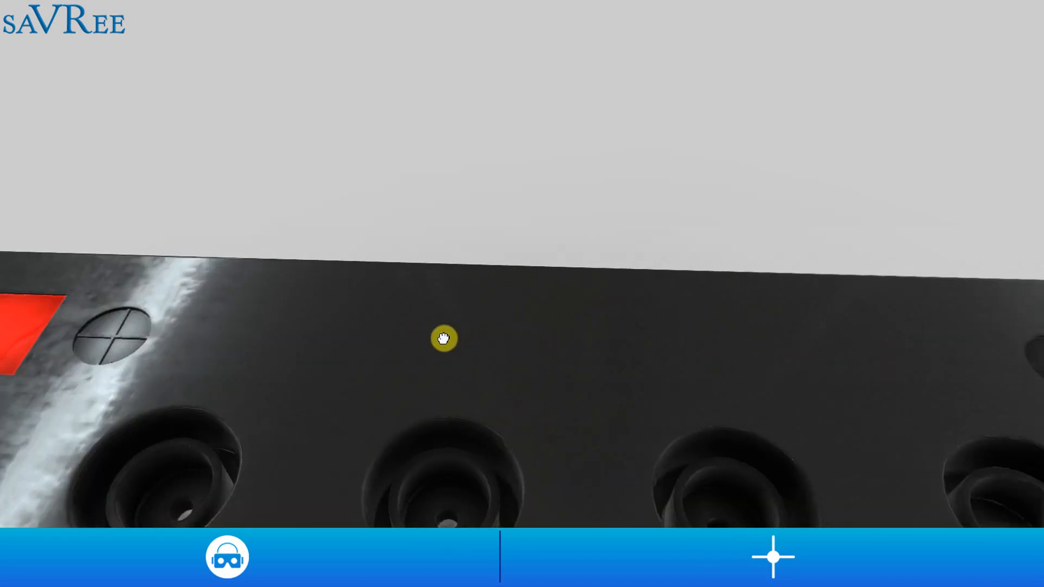
Frame the top cover face-on with both terminal tabs and all six filler holes.
left_click_drag(444, 338, 455, 333)
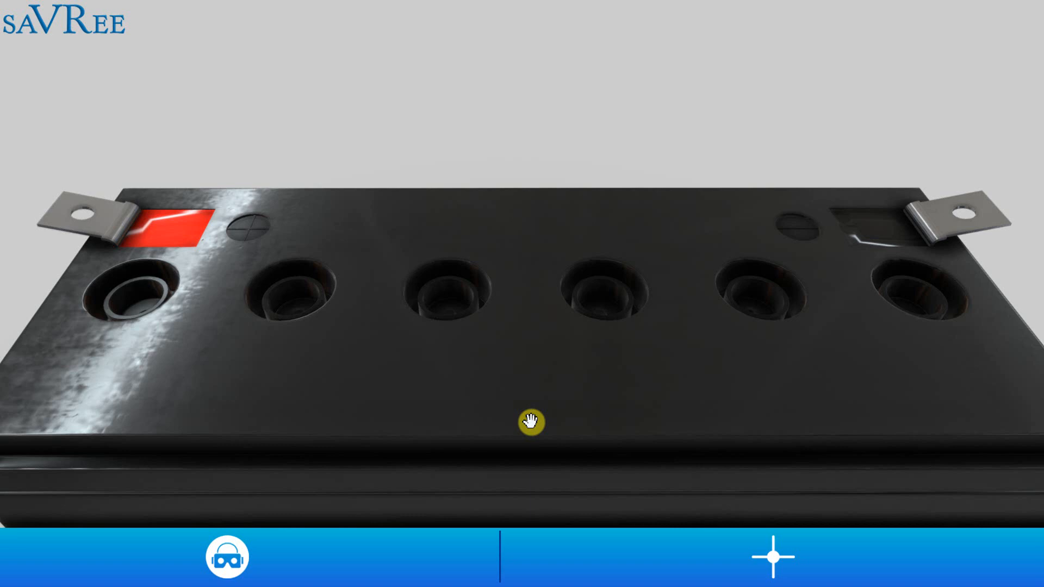
left_click_drag(526, 419, 642, 181)
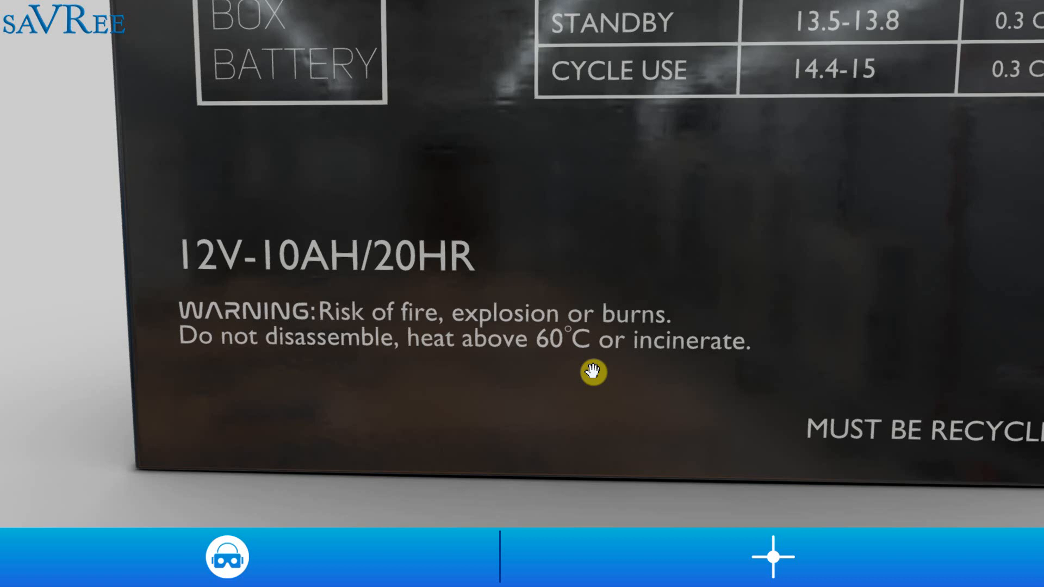
mouse_move(226, 242)
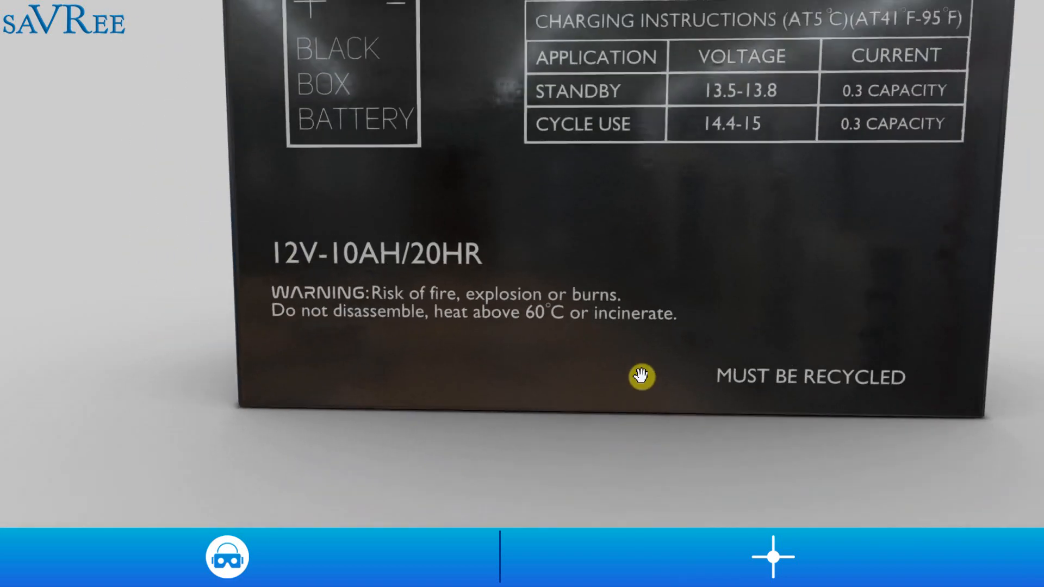
Pull the view back from the warning label to show the whole battery.
left_click_drag(639, 376, 657, 224)
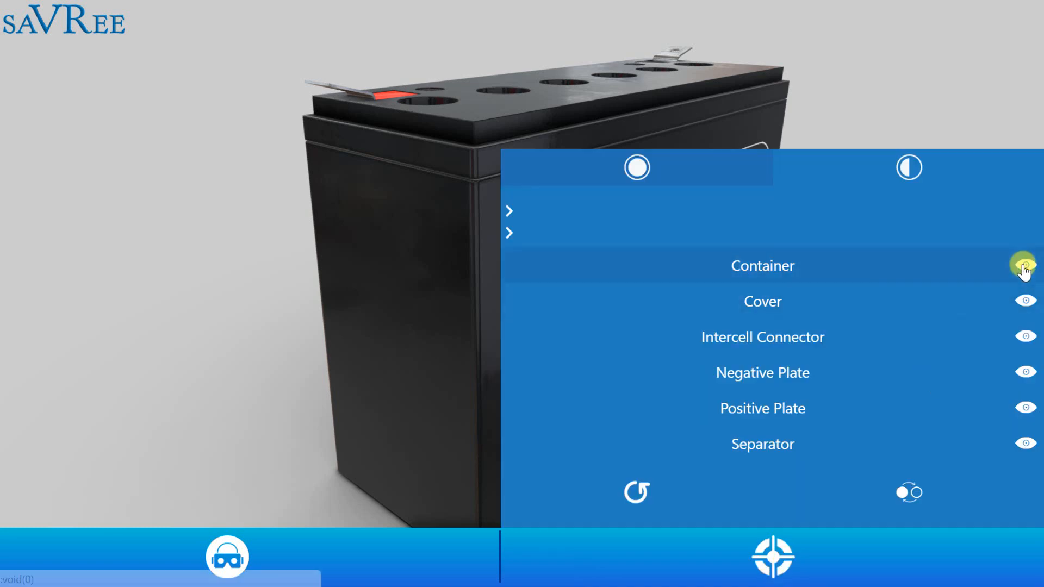
Hide the Container and Cover parts to expose the grid plates inside.
left_click(1025, 265)
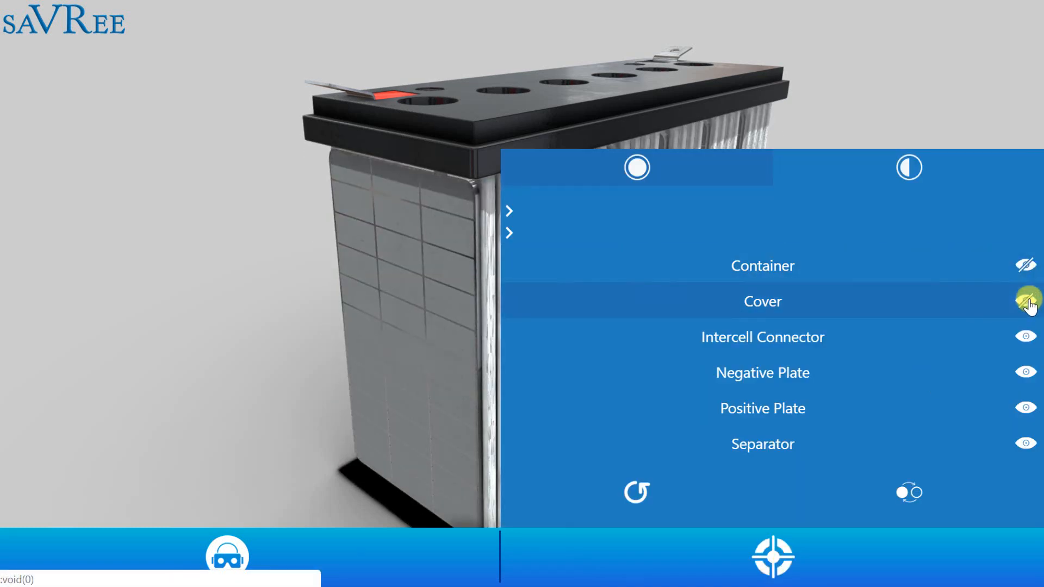
left_click(1025, 300)
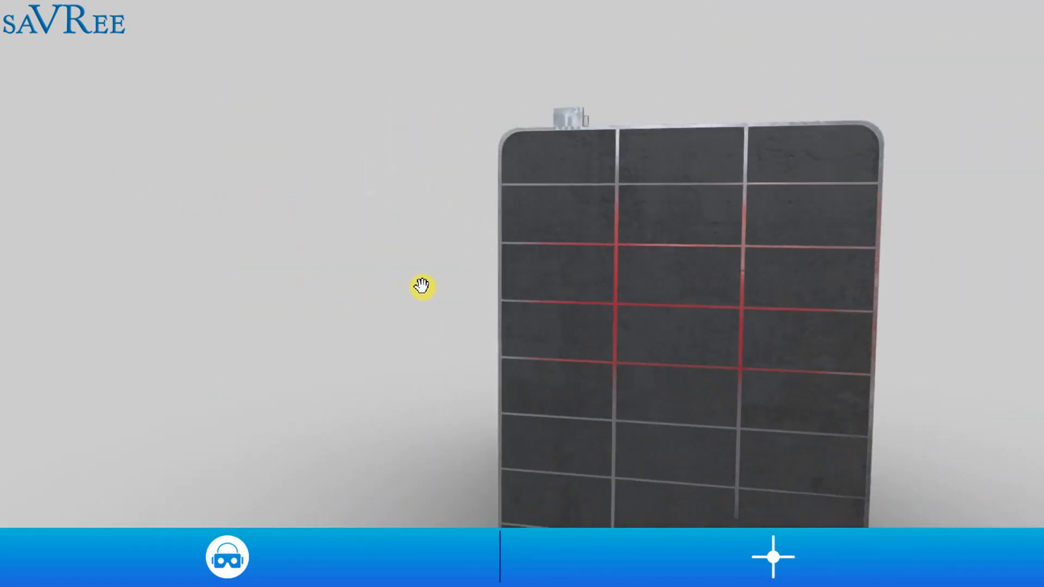
left_click_drag(421, 286, 812, 248)
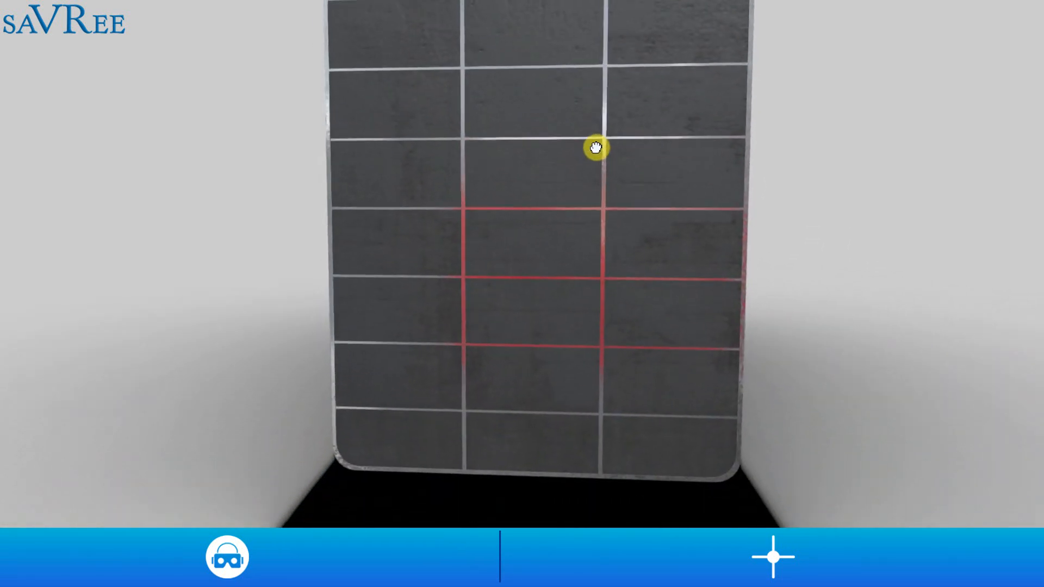
left_click_drag(595, 148, 517, 262)
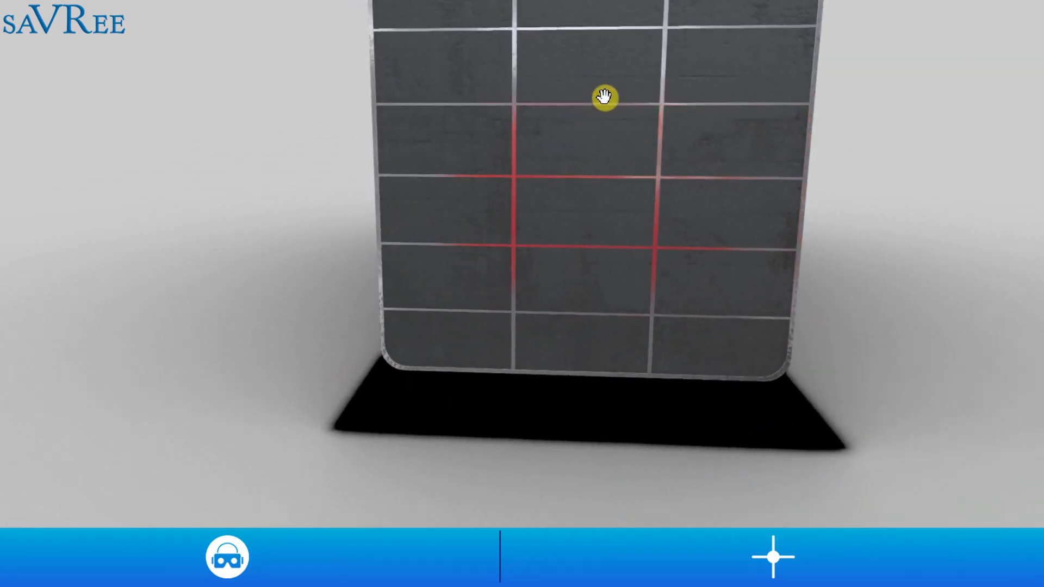
Orbit from a face-on plate to reveal the full spaced stack of grid plates.
left_click_drag(602, 98, 512, 245)
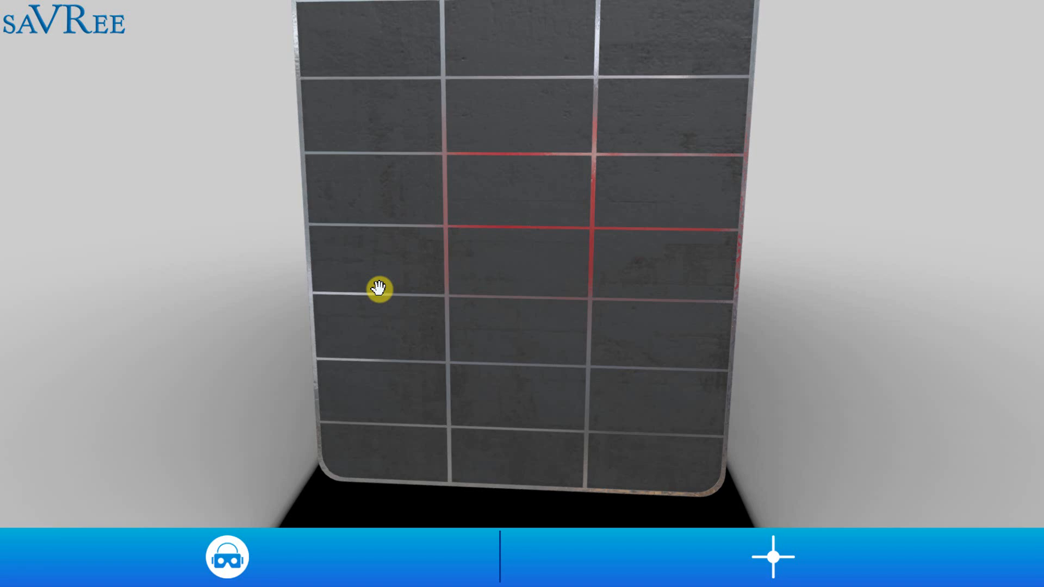
mouse_move(436, 247)
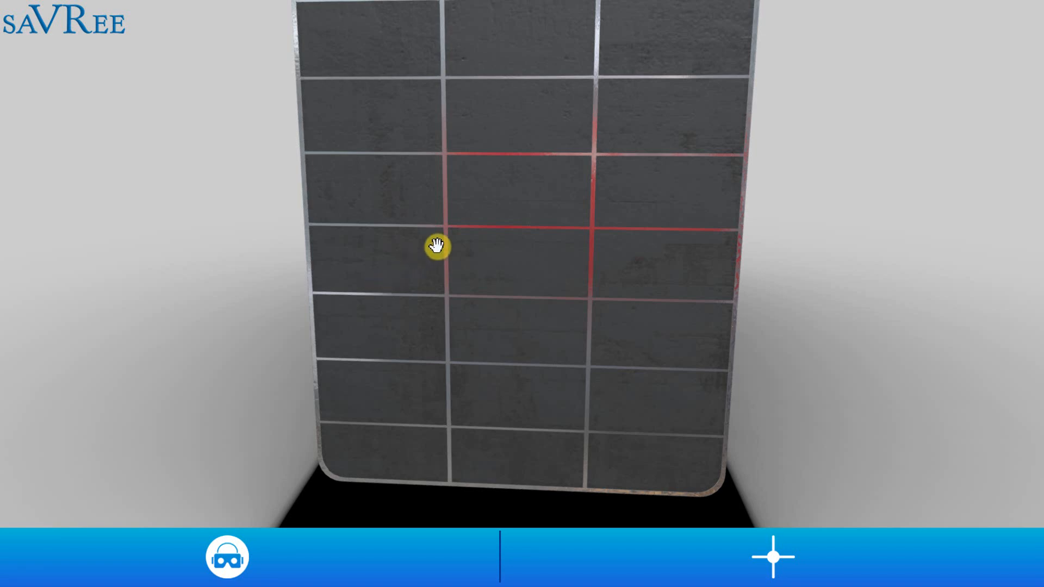
left_click_drag(438, 247, 385, 226)
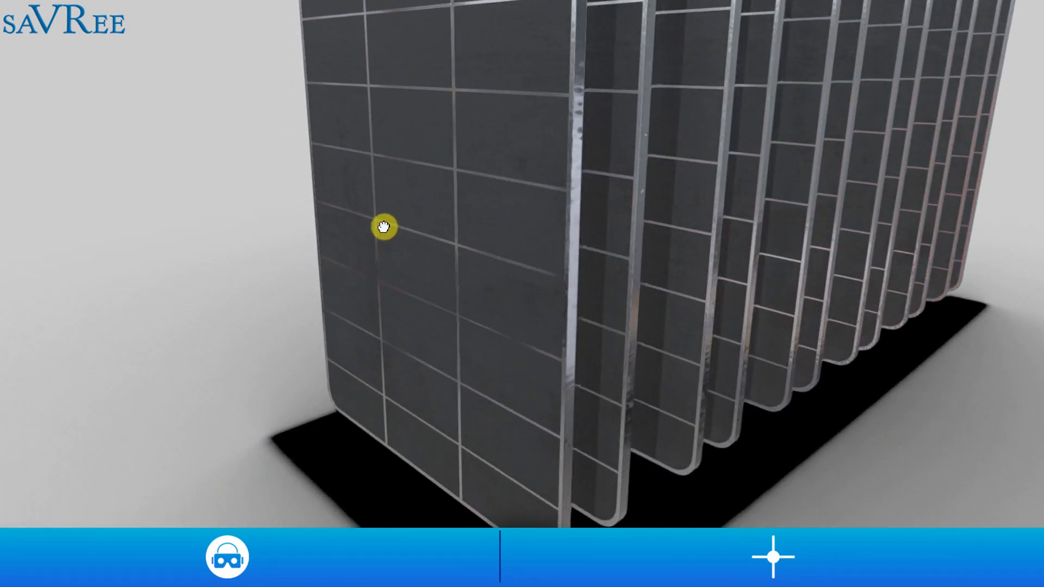